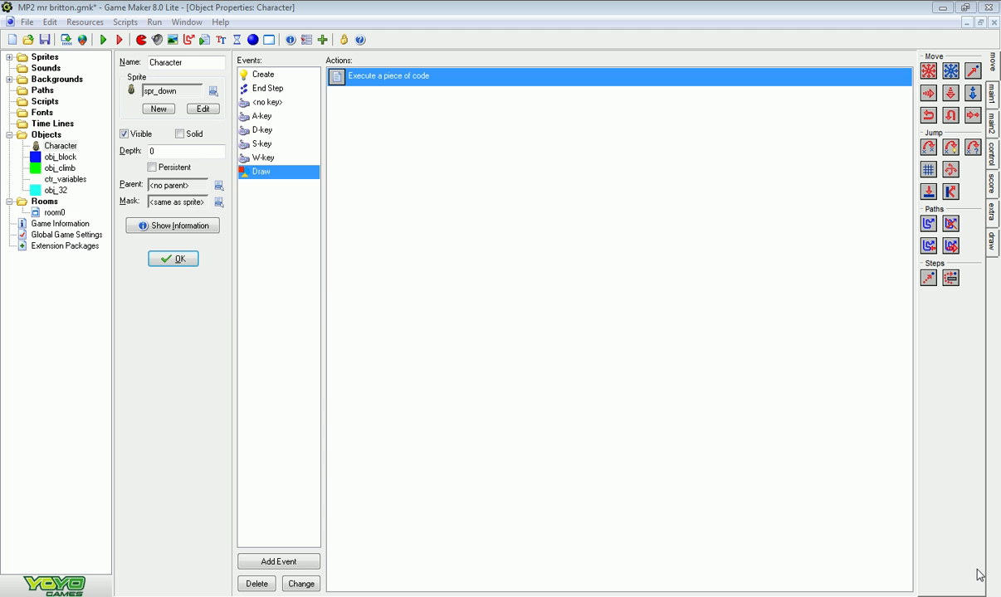
mouse_move(106, 56)
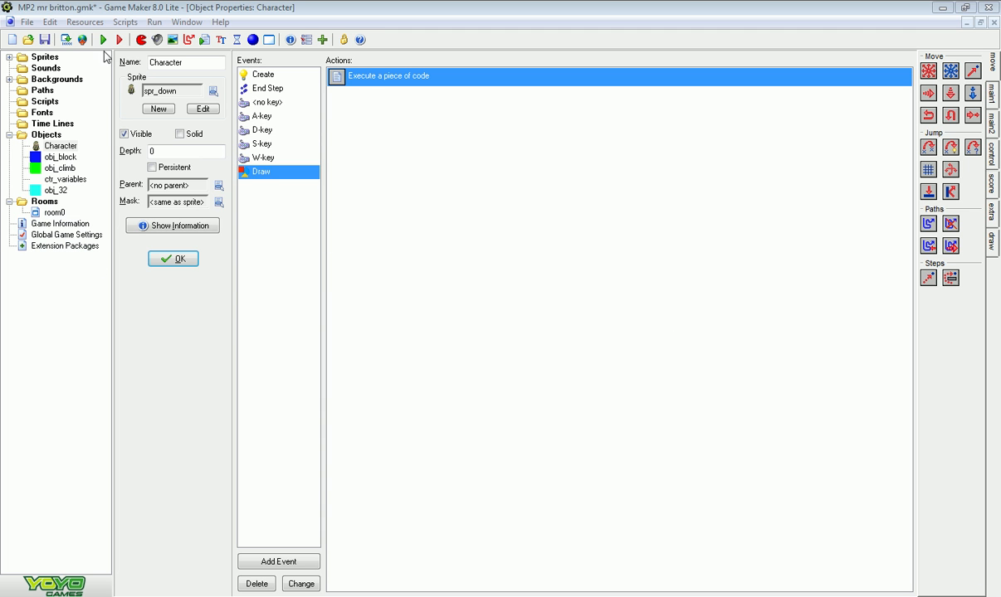
Show the Character object's End Step event and its code action instead of Draw.
left_click(103, 40)
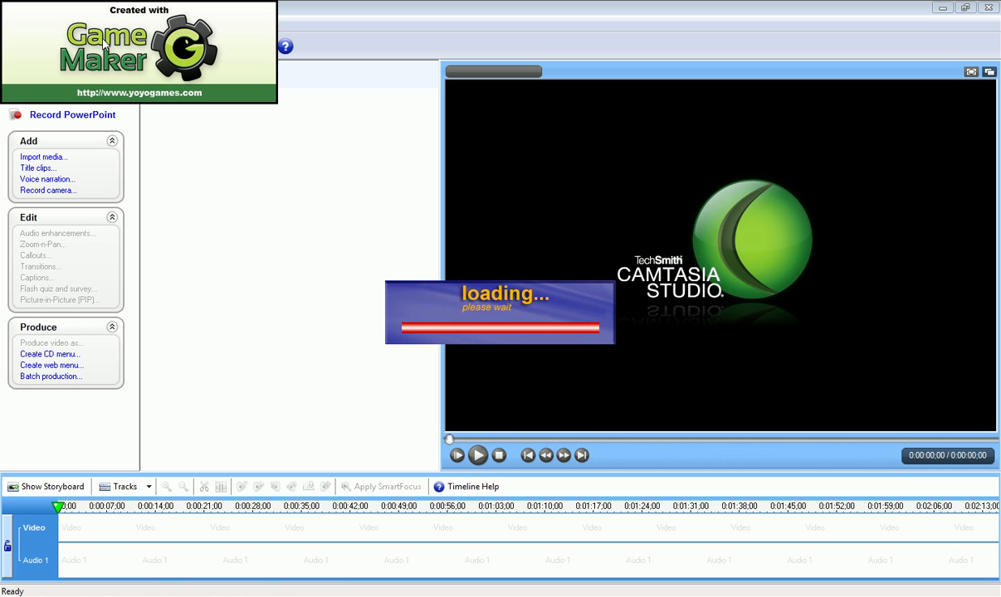
mouse_move(110, 48)
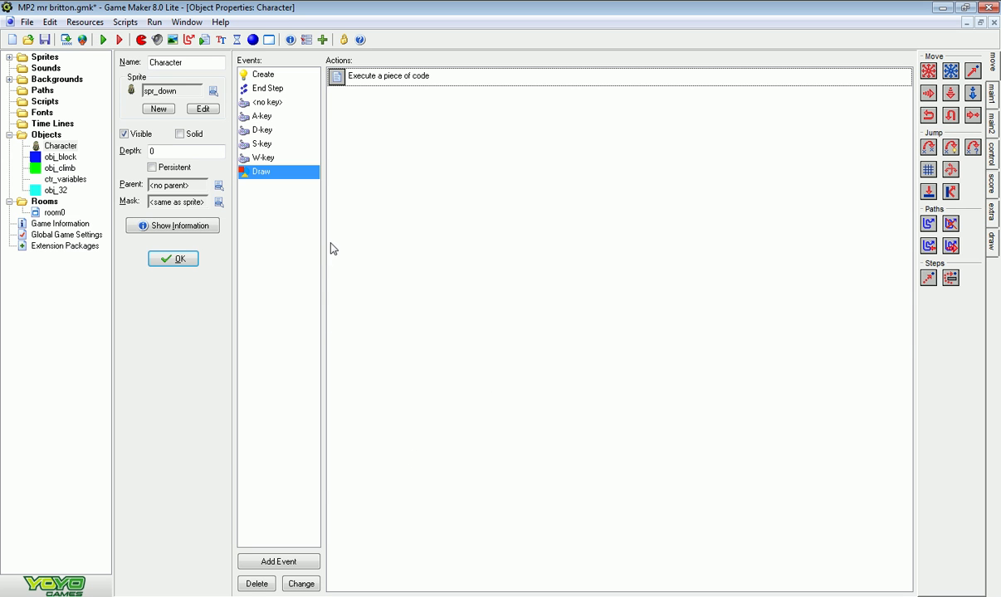
mouse_move(330, 214)
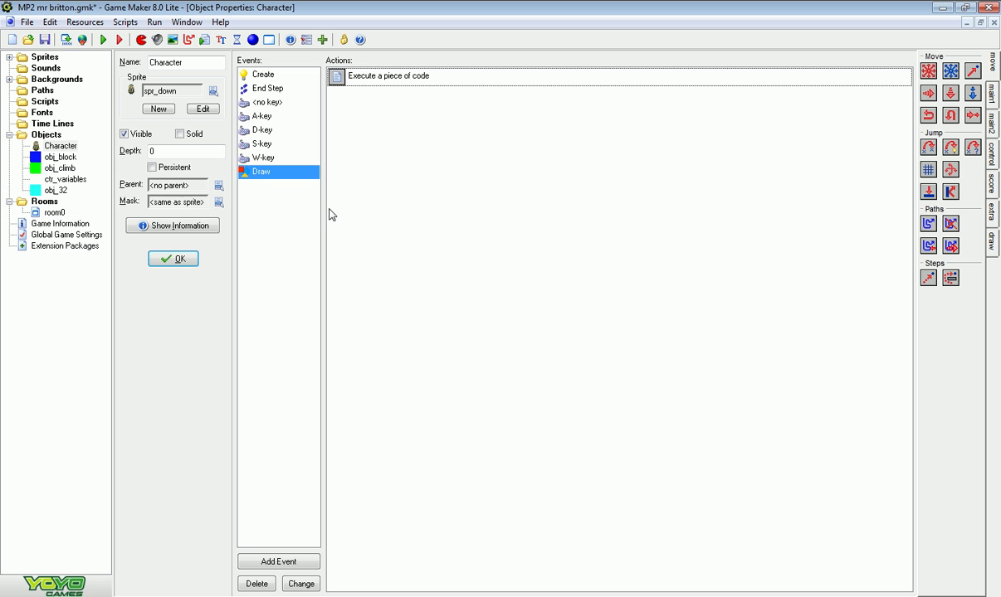
mouse_move(360, 245)
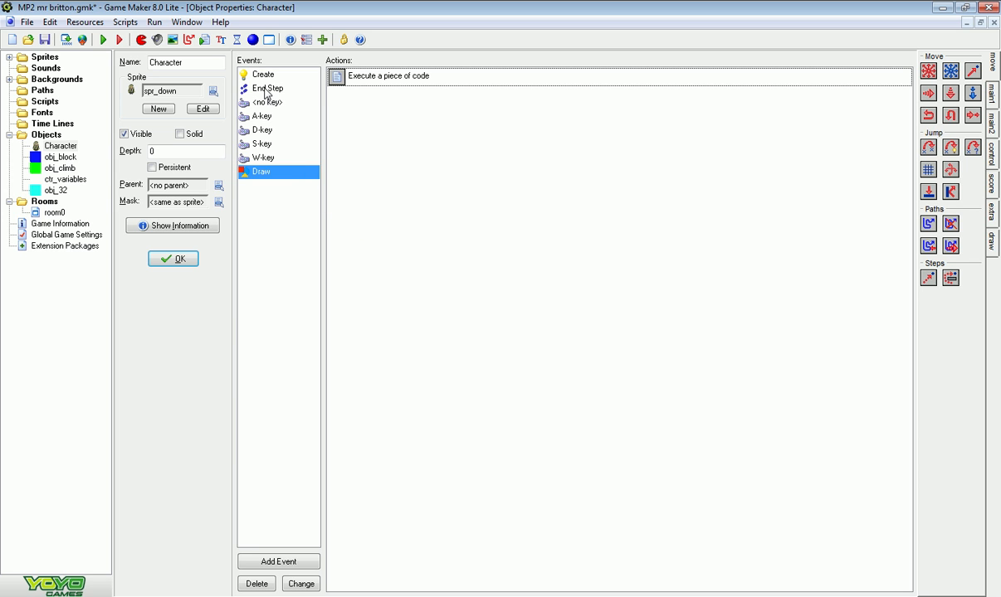
left_click(268, 90)
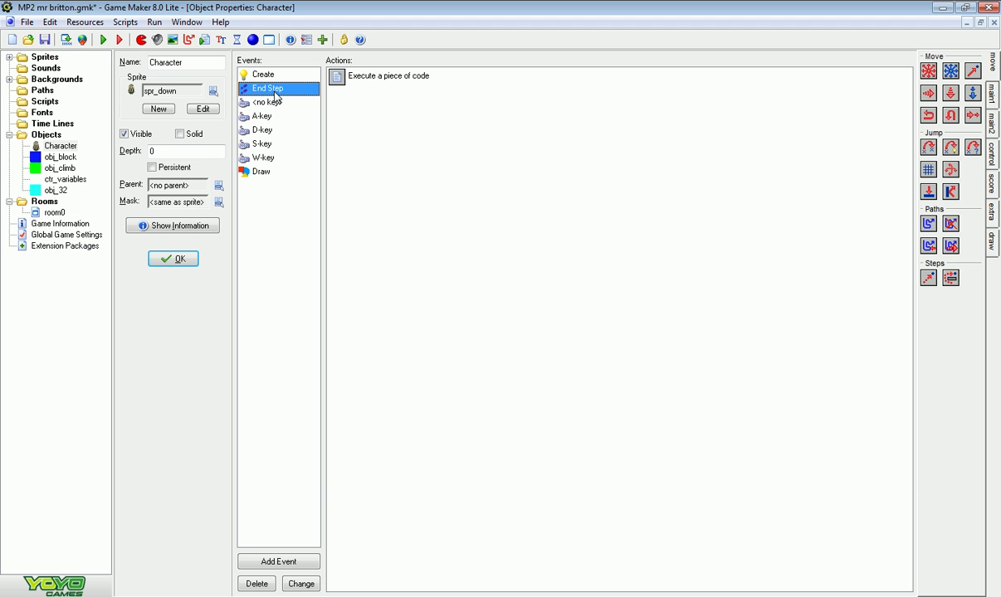
mouse_move(362, 83)
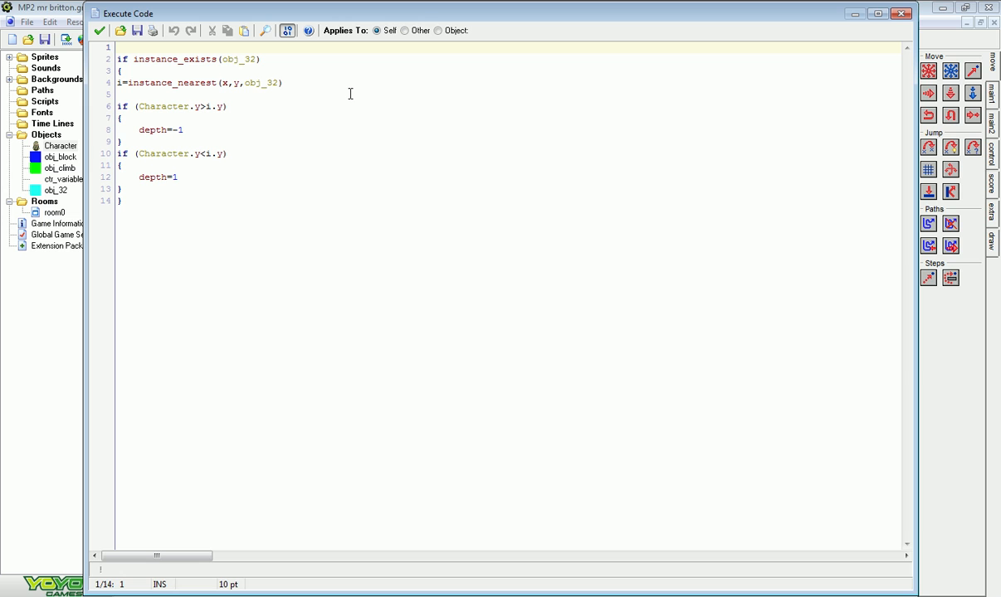
mouse_move(348, 86)
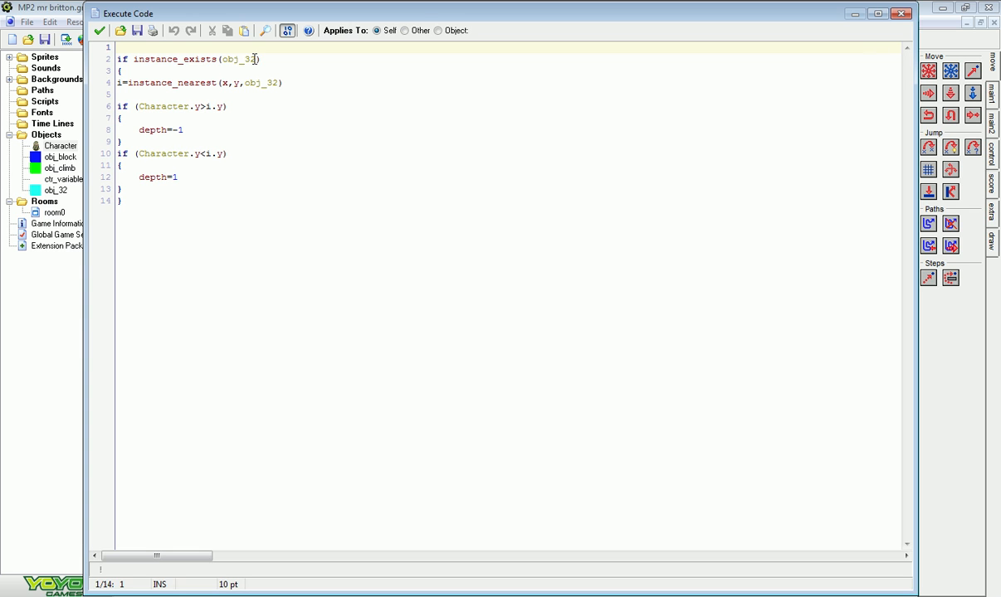
mouse_move(146, 60)
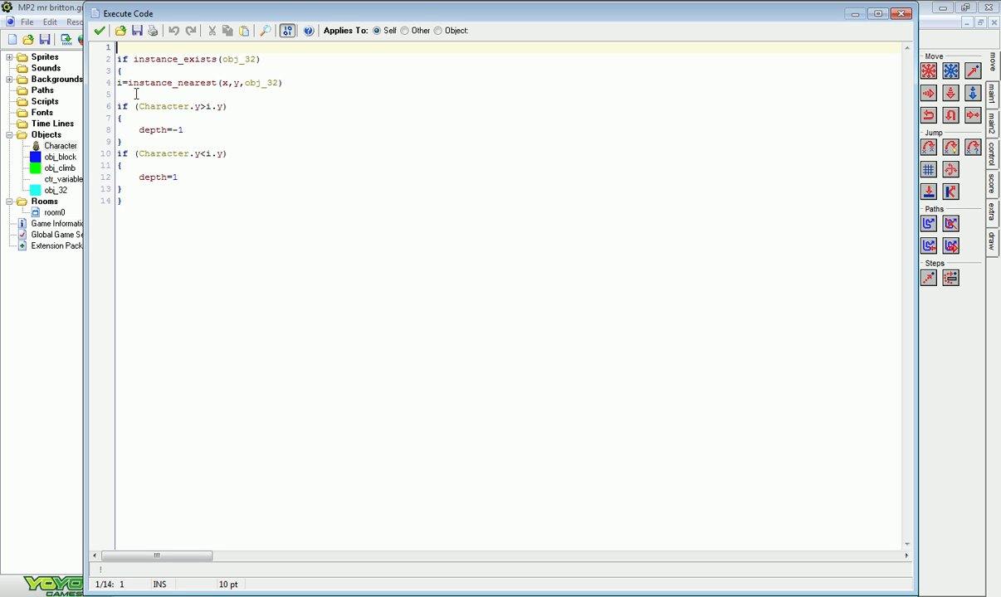
mouse_move(173, 93)
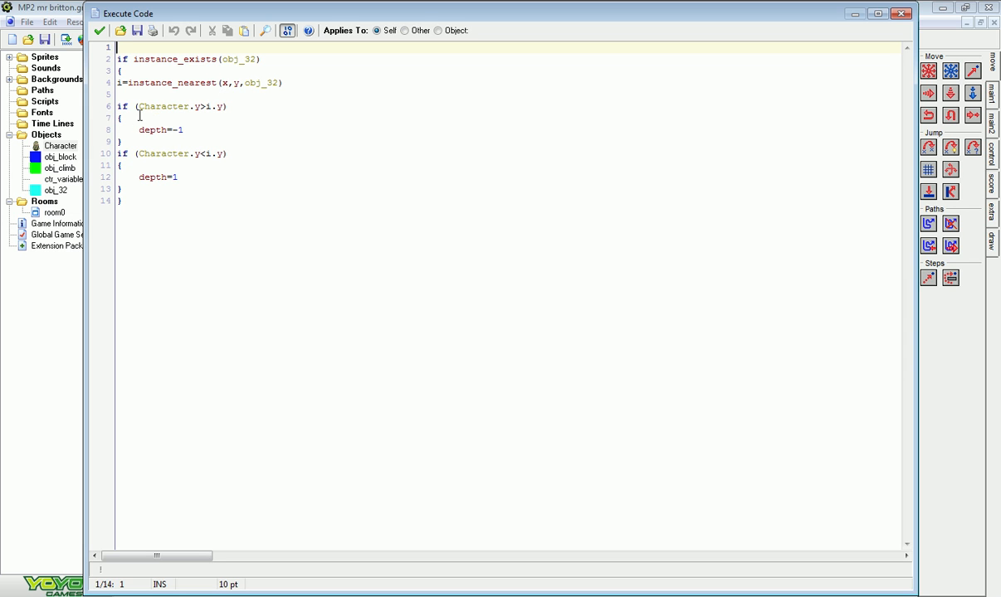
mouse_move(203, 119)
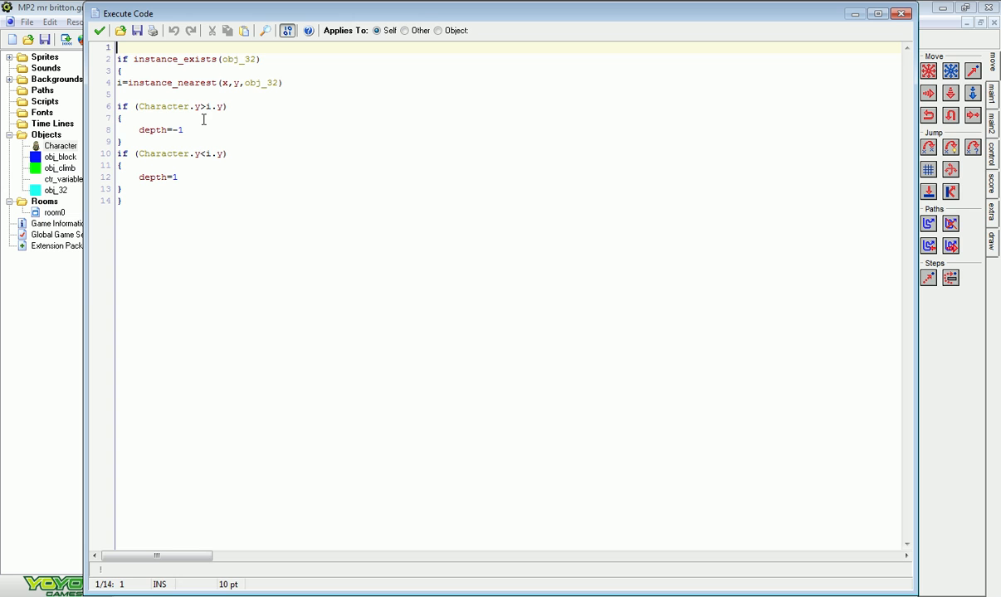
mouse_move(233, 113)
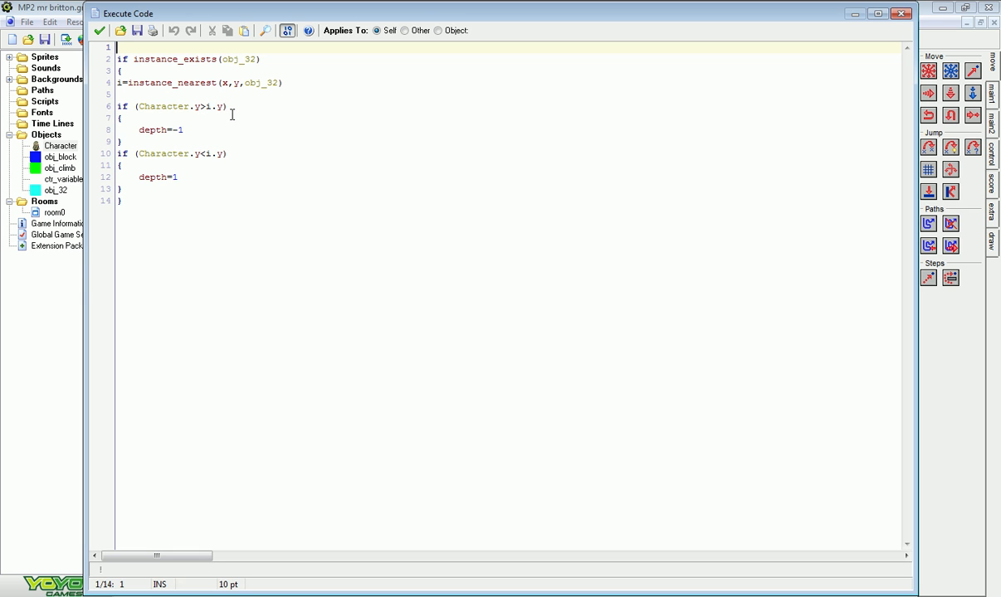
mouse_move(232, 113)
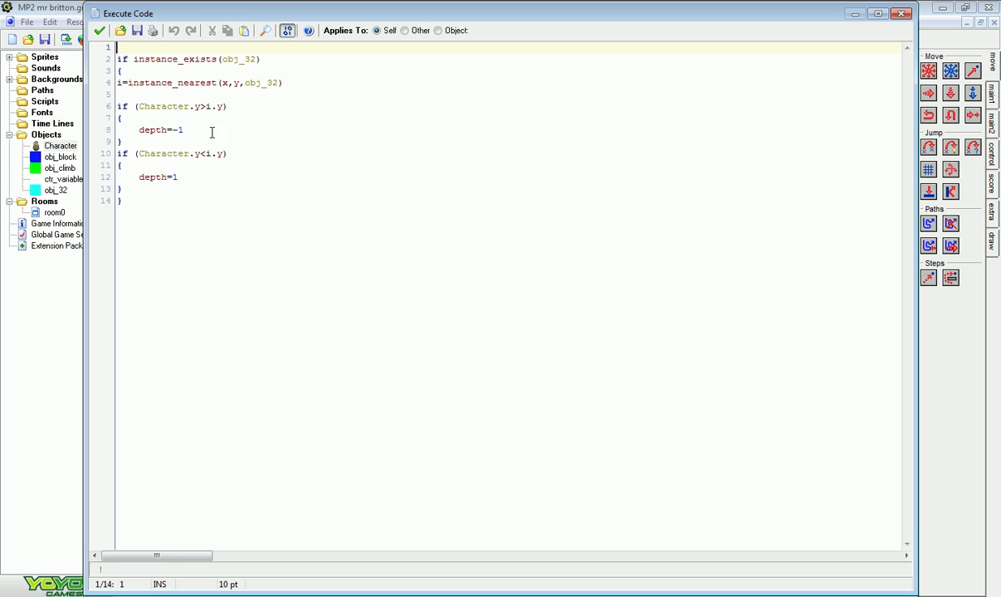
mouse_move(164, 140)
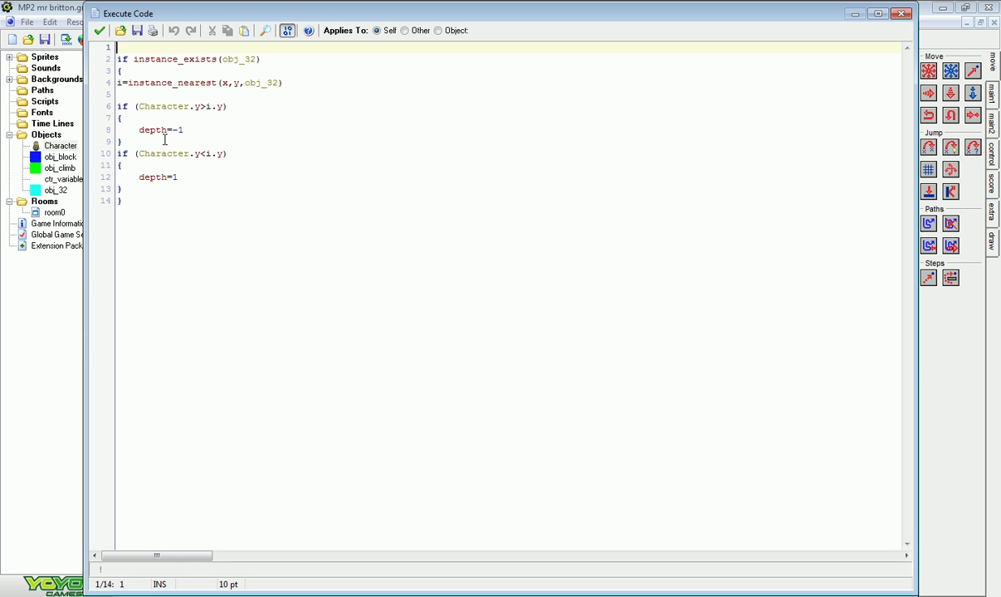
mouse_move(186, 136)
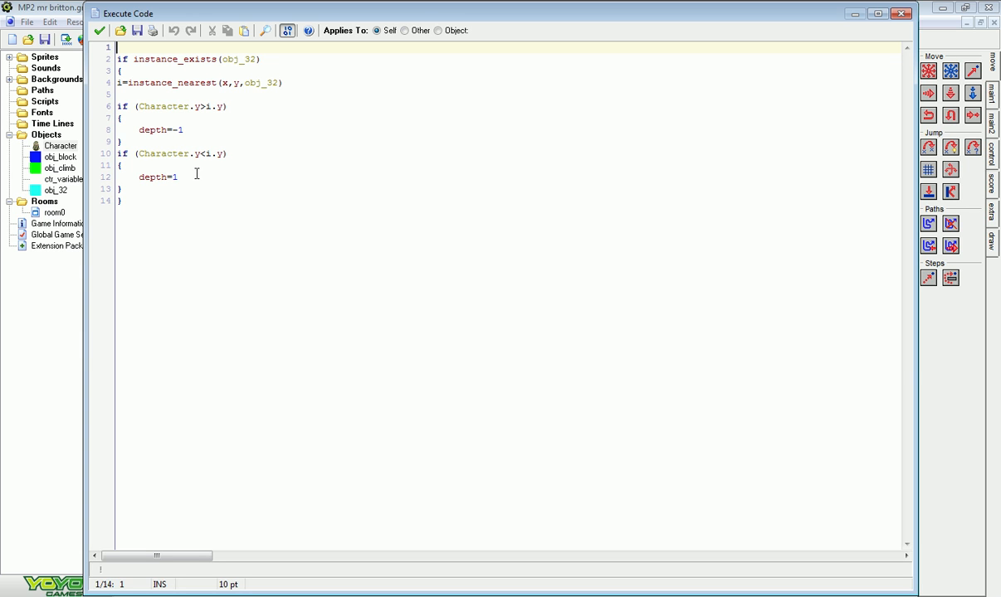
mouse_move(176, 194)
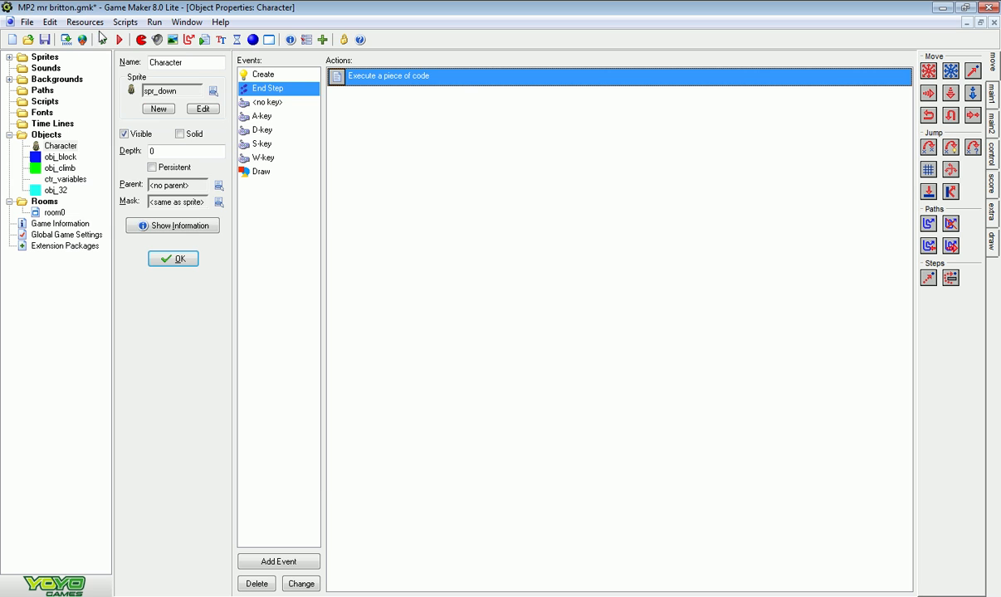
Open room0 in the room editor, showing the Character, trees and cyan obj_32 blocks.
left_click(53, 212)
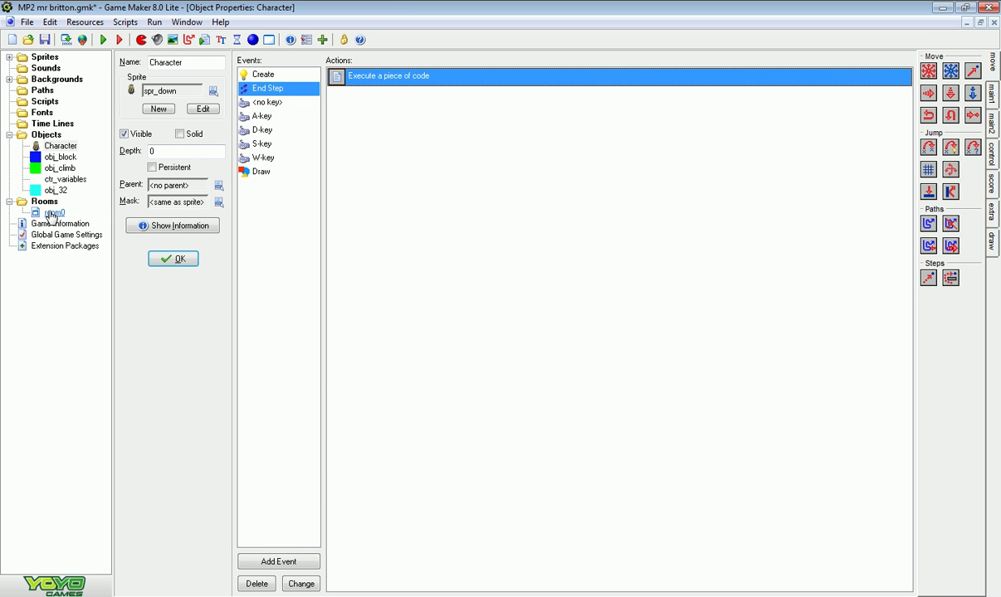
double_click(53, 213)
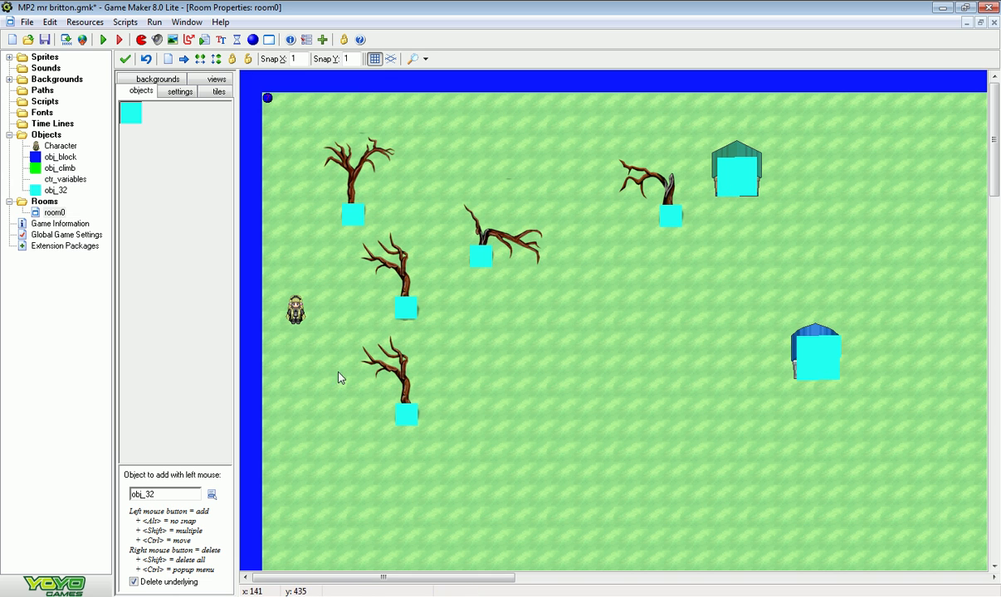
mouse_move(521, 265)
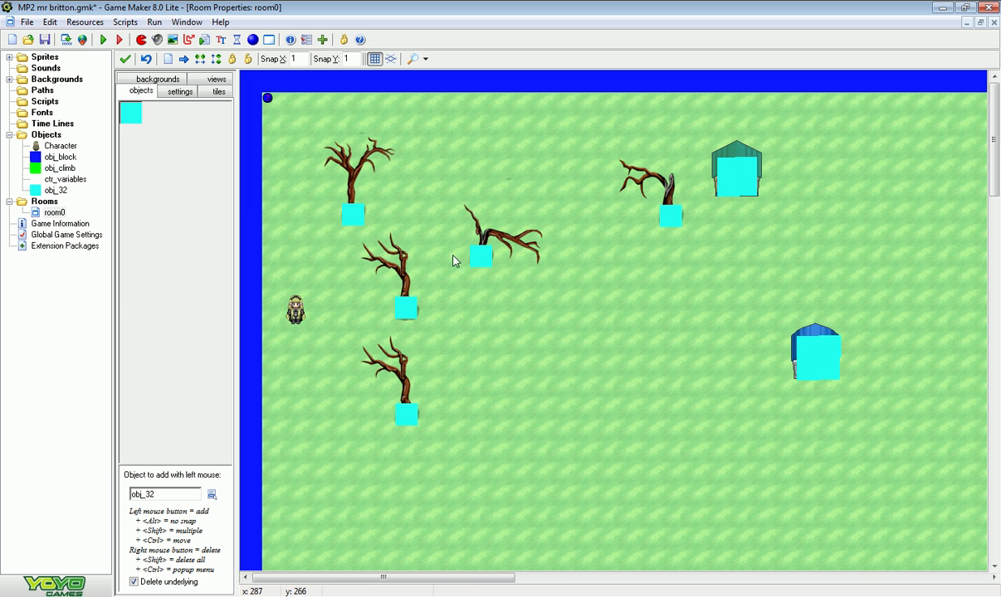
left_click(219, 92)
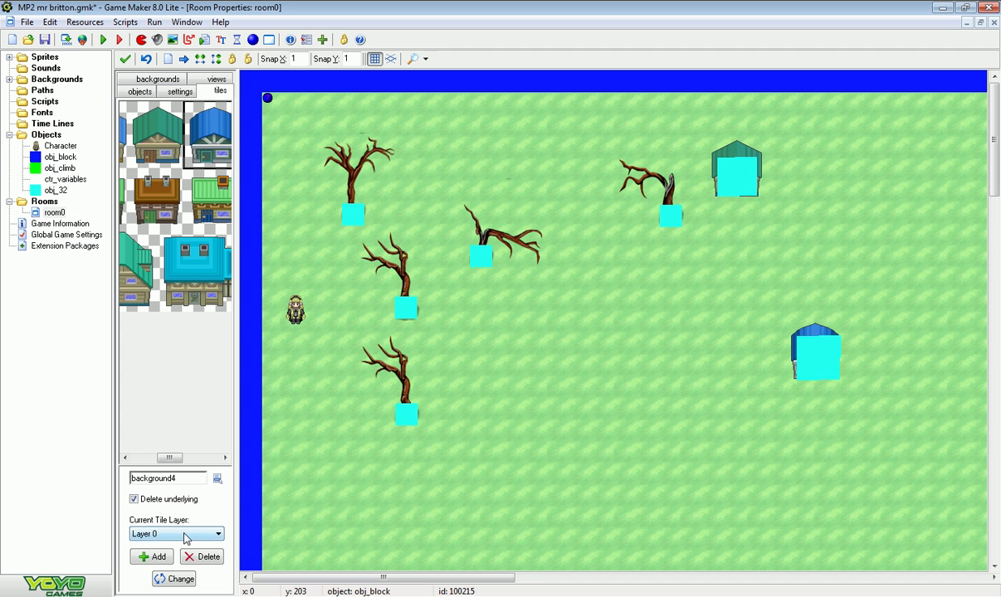
mouse_move(332, 381)
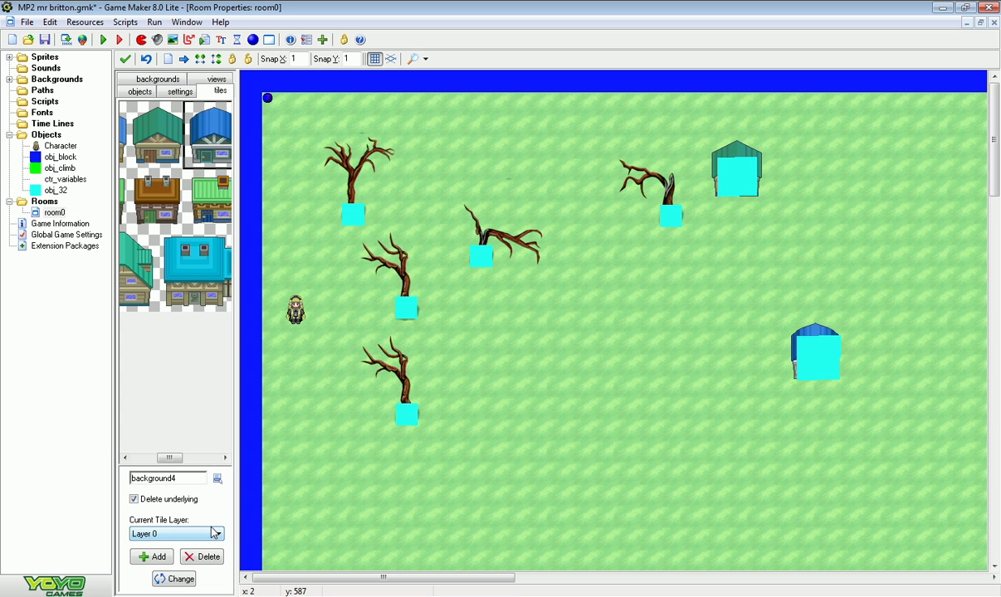
mouse_move(212, 528)
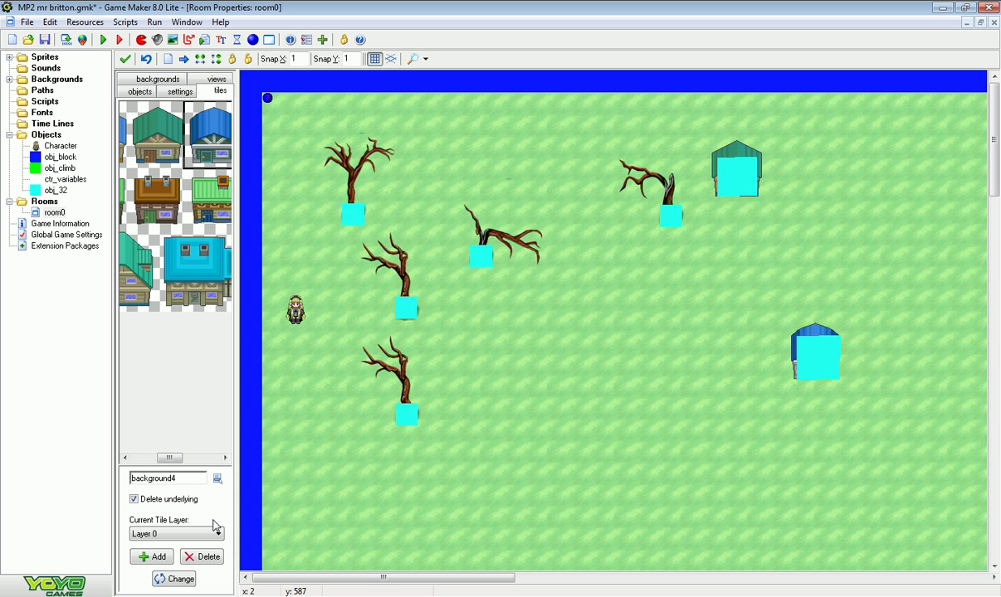
mouse_move(236, 524)
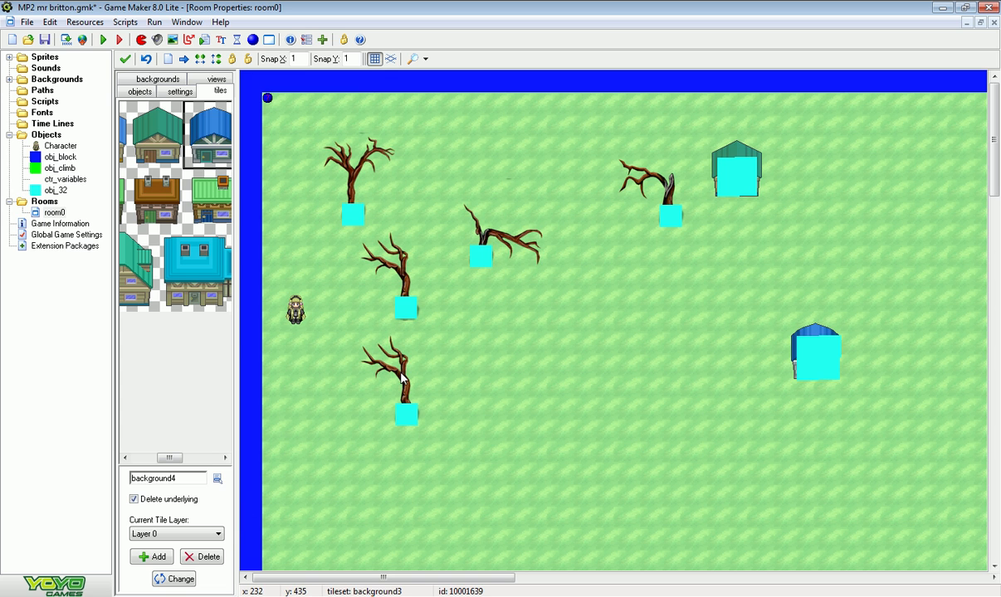
mouse_move(406, 274)
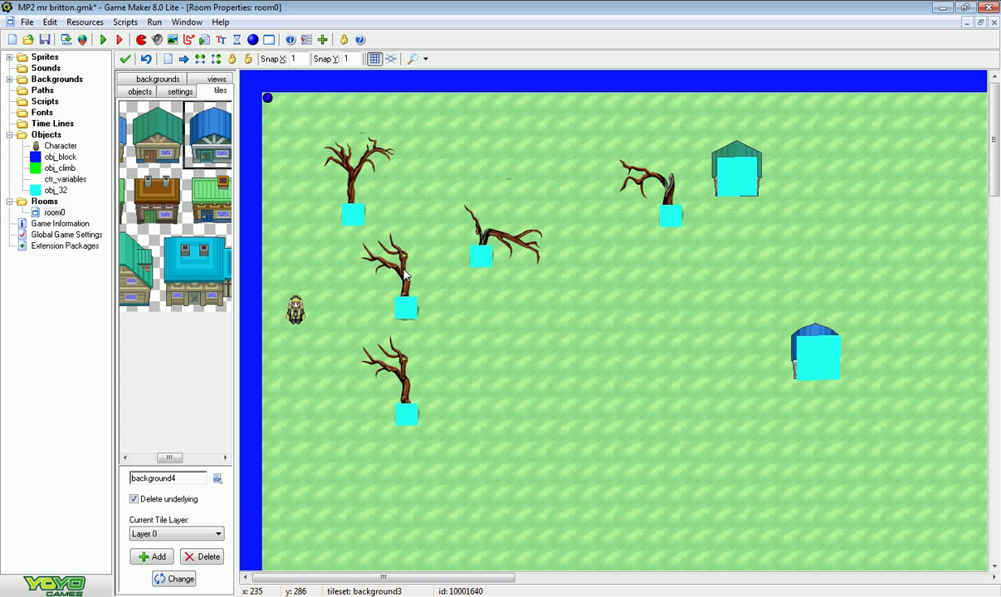
mouse_move(407, 393)
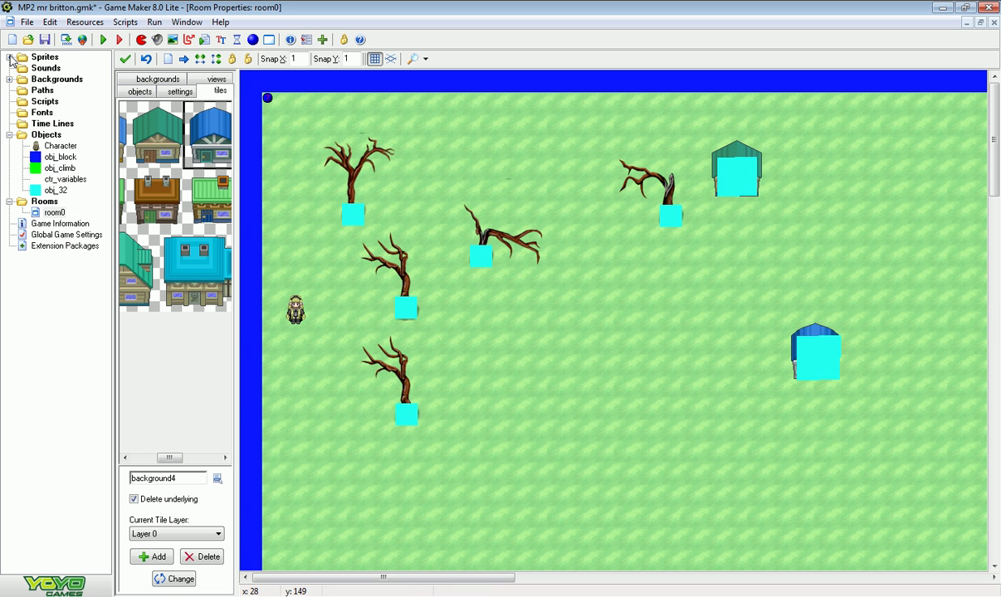
Open the spr_down sprite's properties and its Modify Mask settings.
left_click(17, 57)
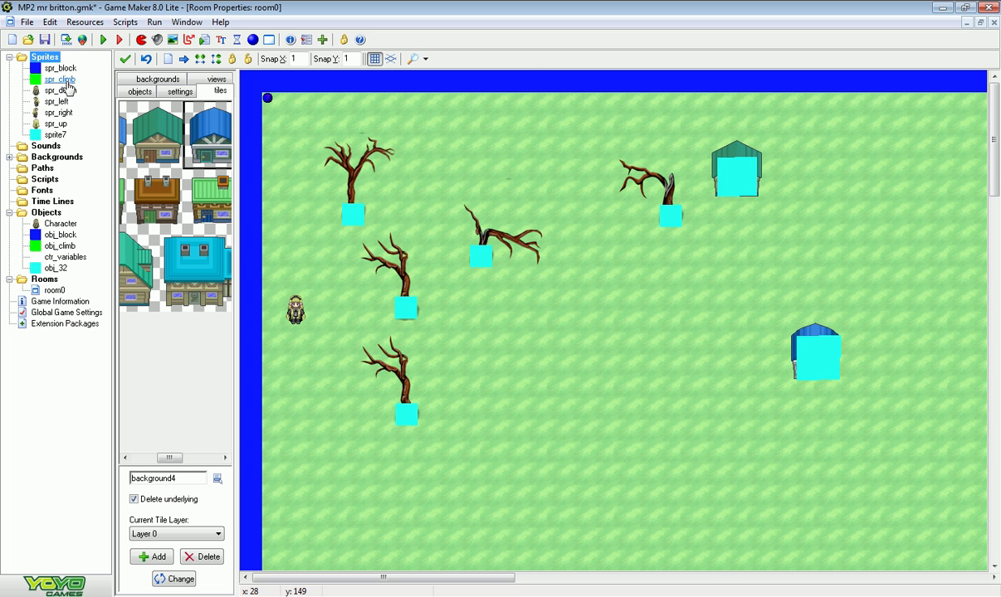
double_click(60, 90)
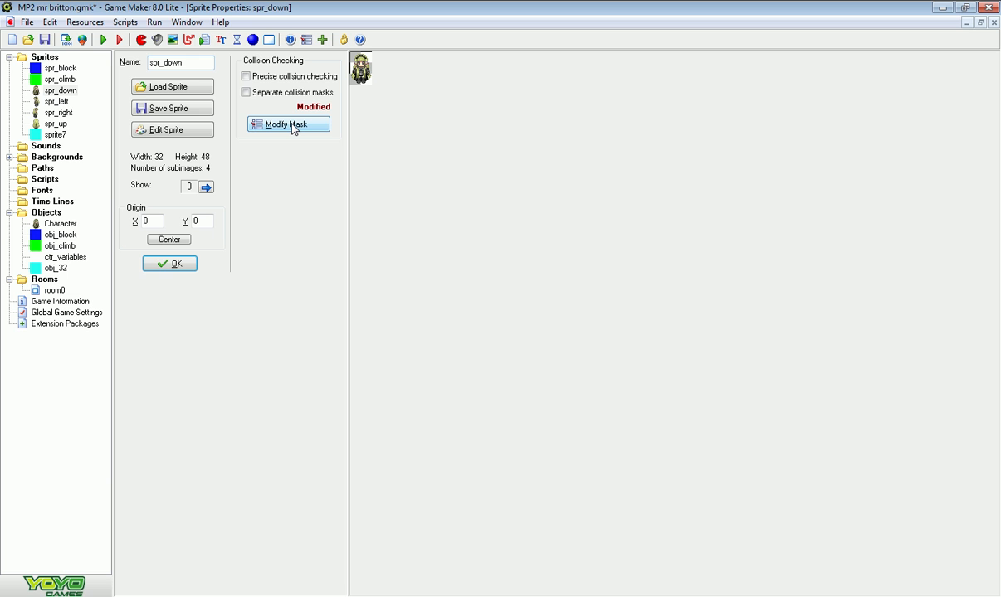
left_click(289, 123)
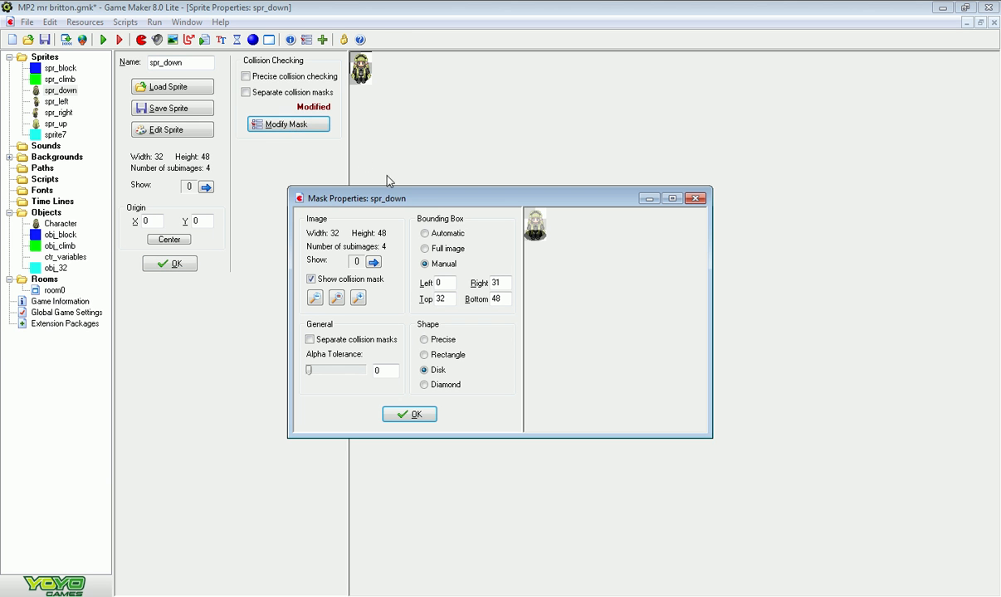
mouse_move(448, 279)
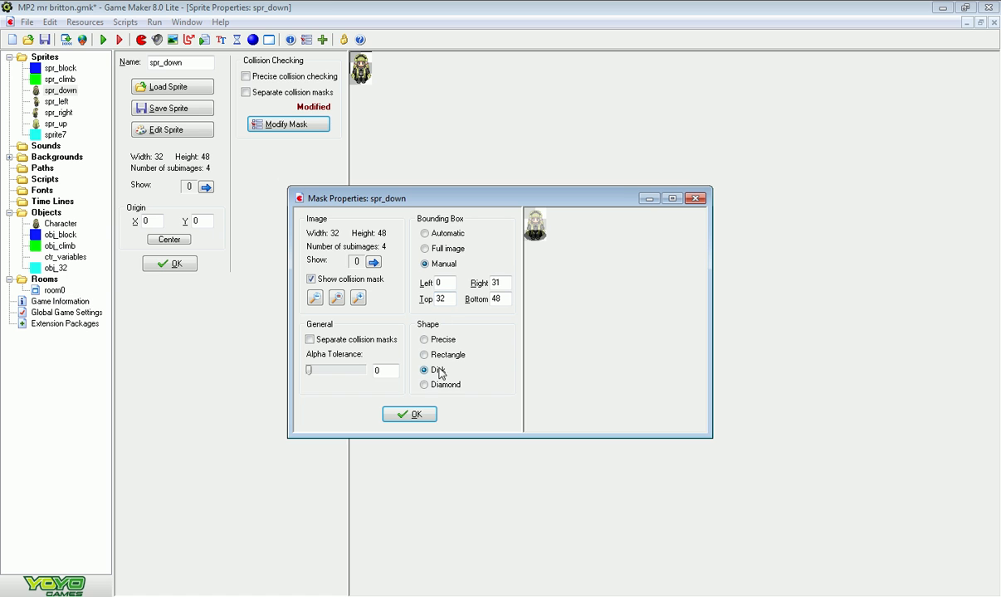
Set a manual disk mask with Top 32 on spr_down and confirm the mask settings.
left_click(425, 369)
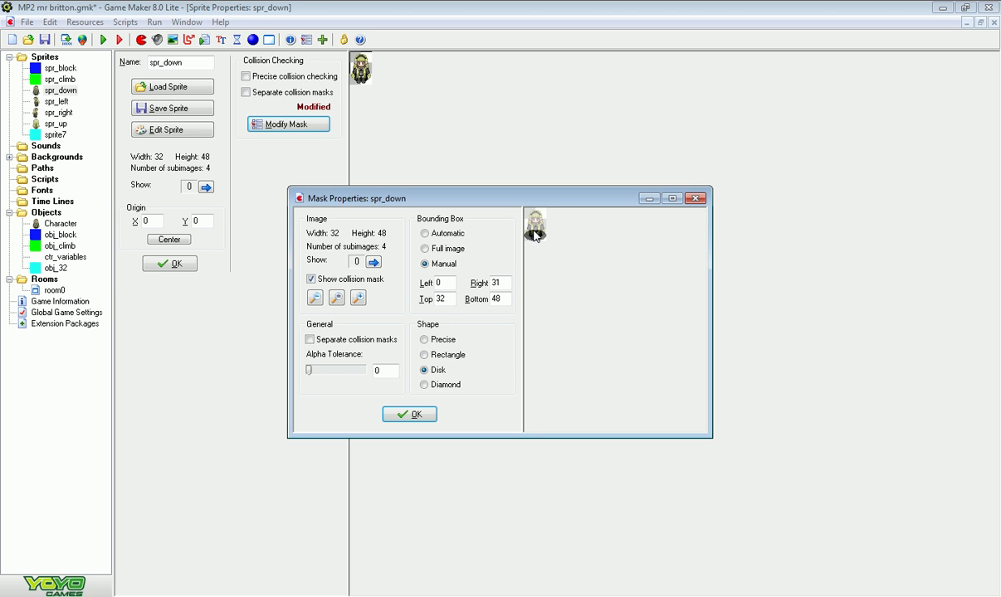
mouse_move(539, 241)
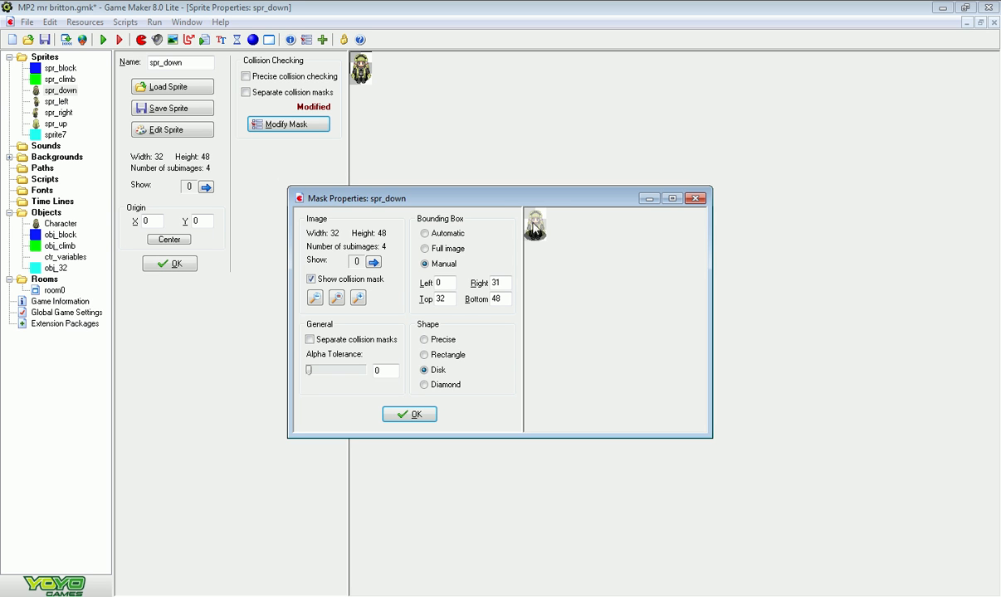
mouse_move(531, 219)
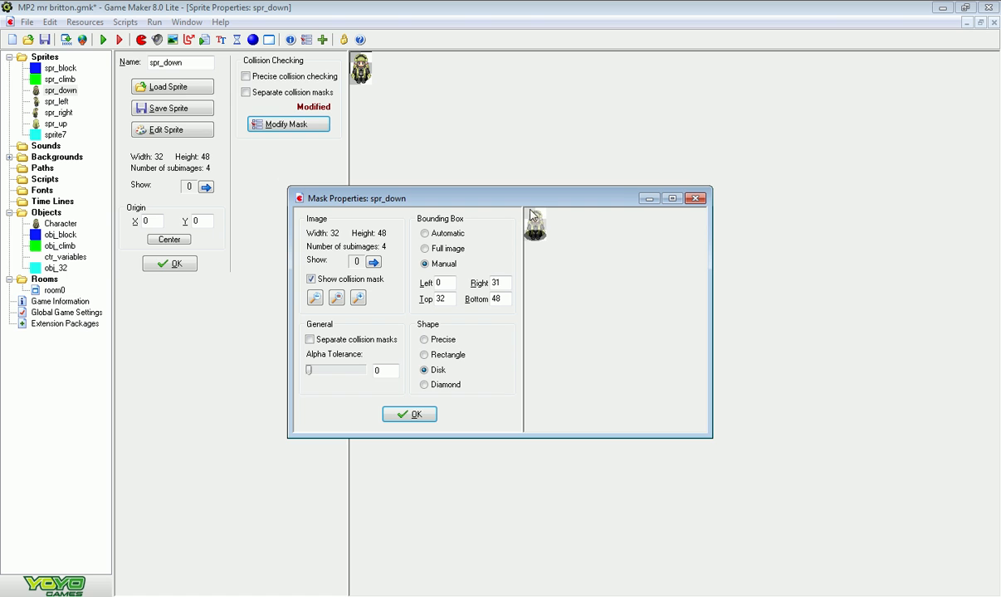
mouse_move(542, 229)
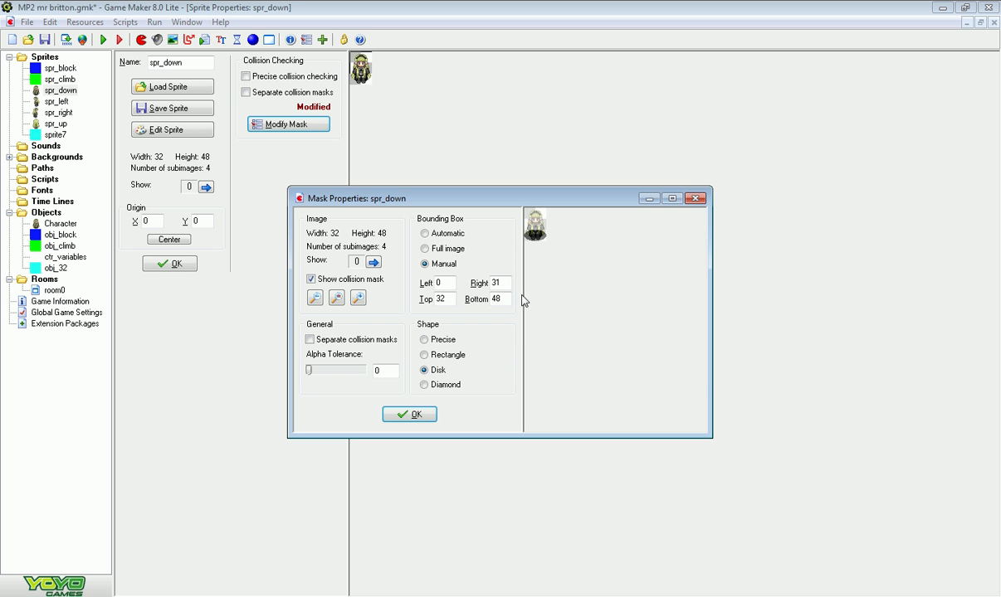
mouse_move(441, 299)
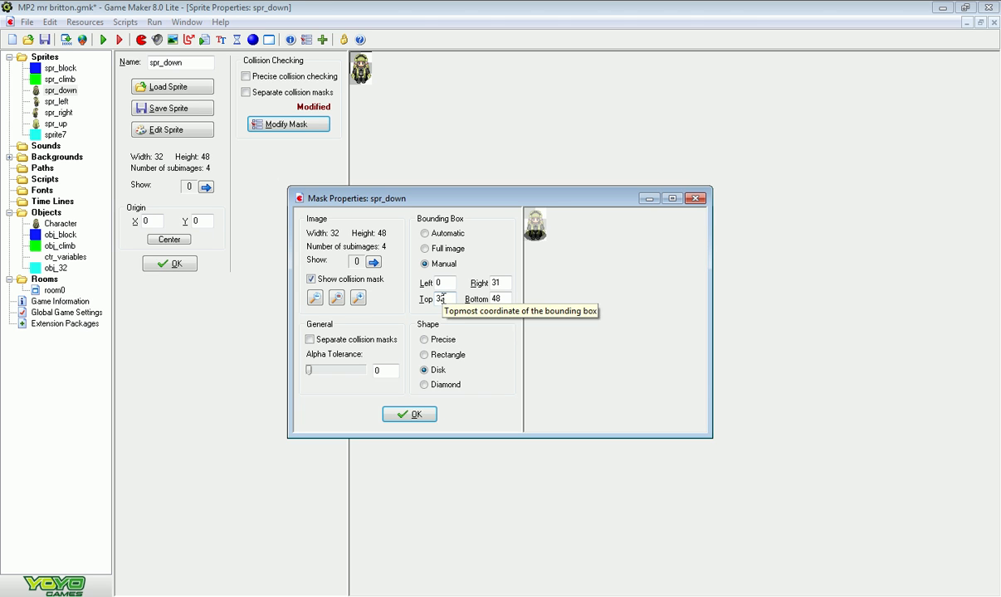
mouse_move(448, 282)
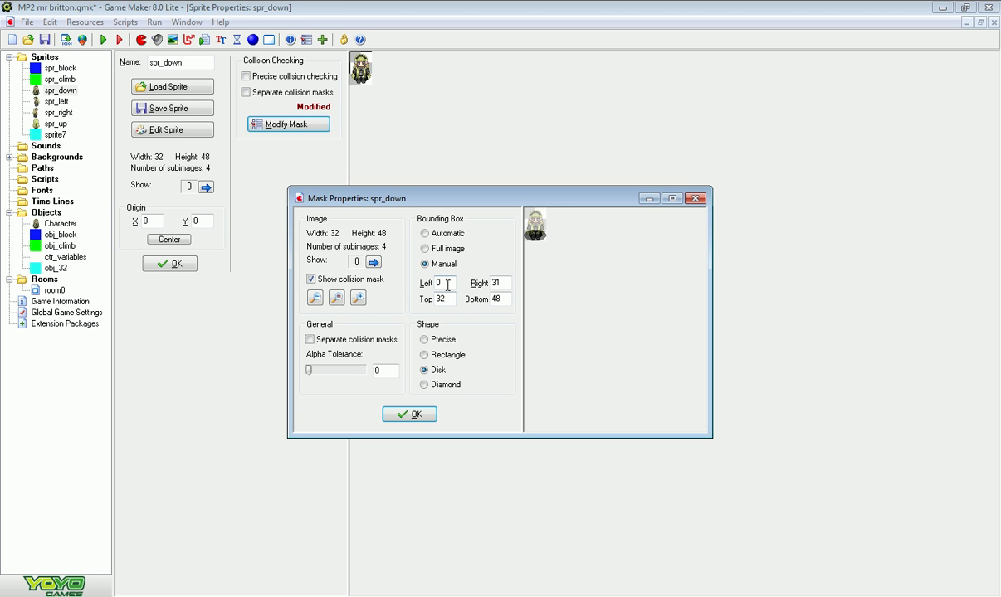
left_click(442, 298)
type("20")
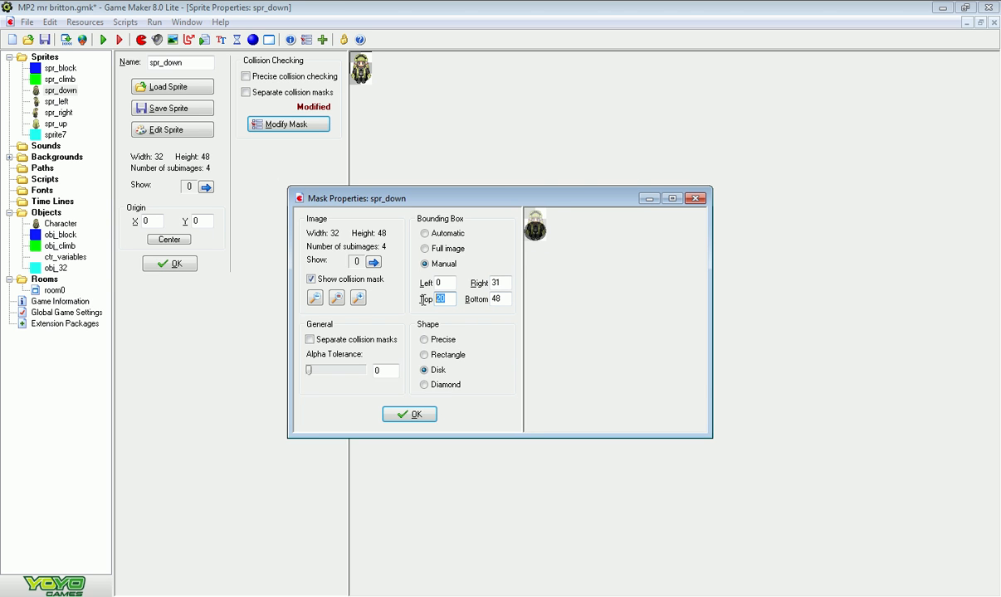
type("32")
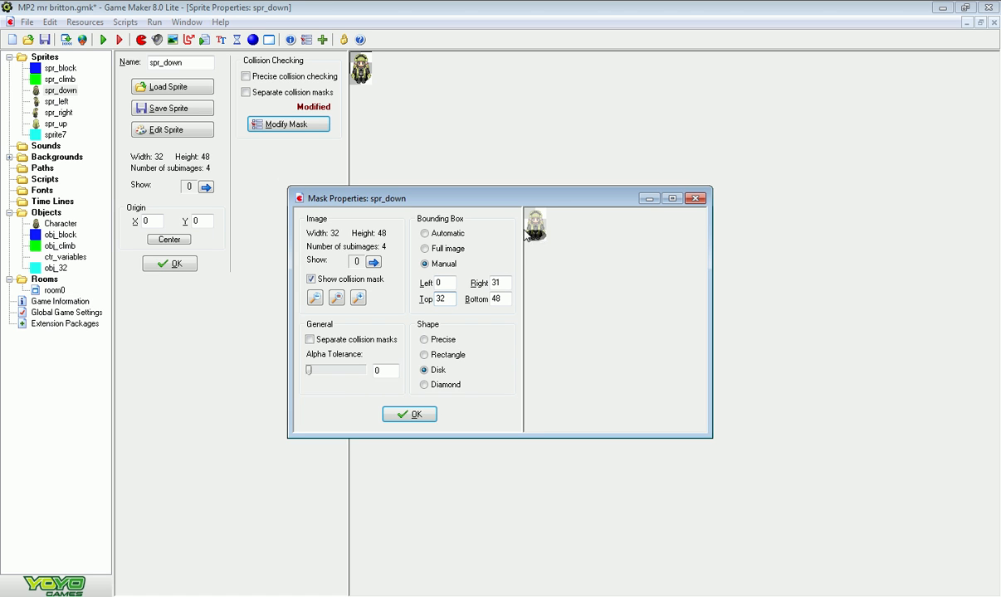
mouse_move(547, 239)
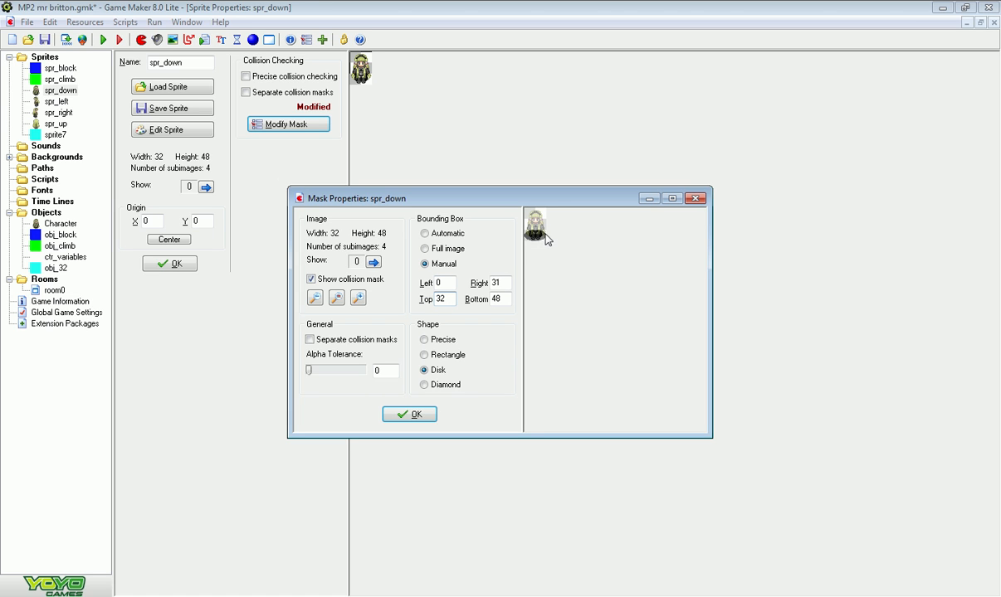
left_click(408, 415)
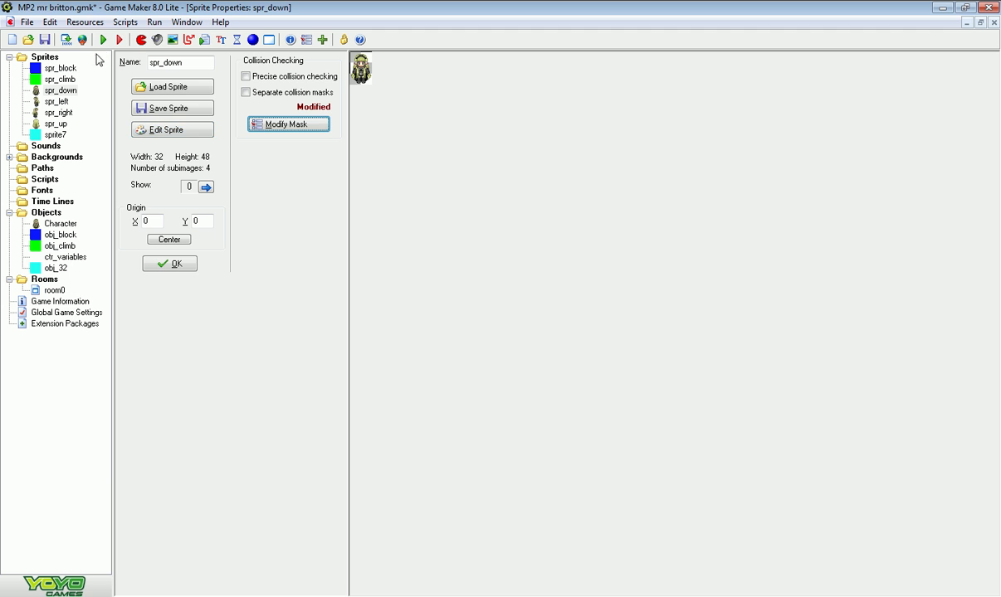